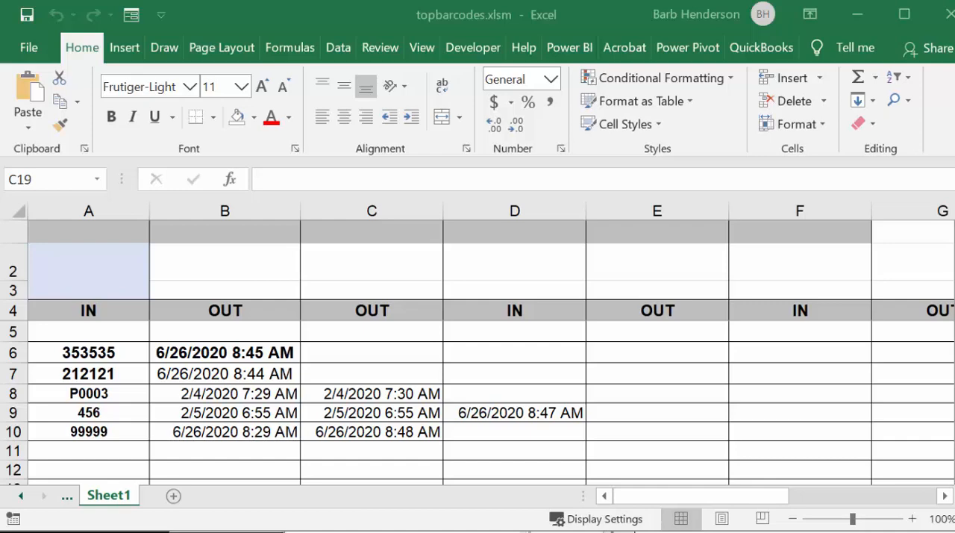
pyautogui.moveTo(283, 259)
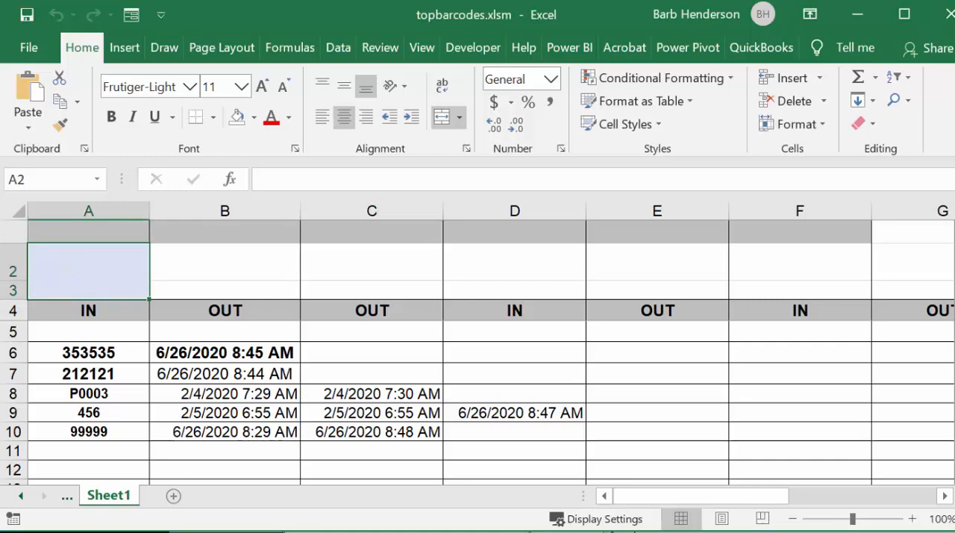
# Step: Scan barcode 212121 in A2 so its row gets a second OUT stamp, 6/26/2020 9:01 AM
pyautogui.write('212121')
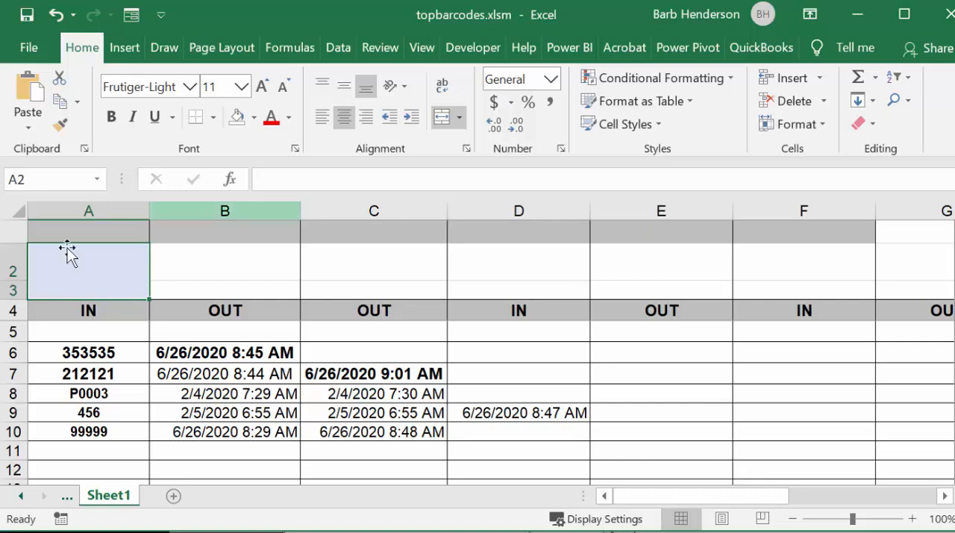
# Step: Scan new barcode 88888 in A2, creating a new top row stamped 6/26/2020 9:01 AM
pyautogui.write('88')
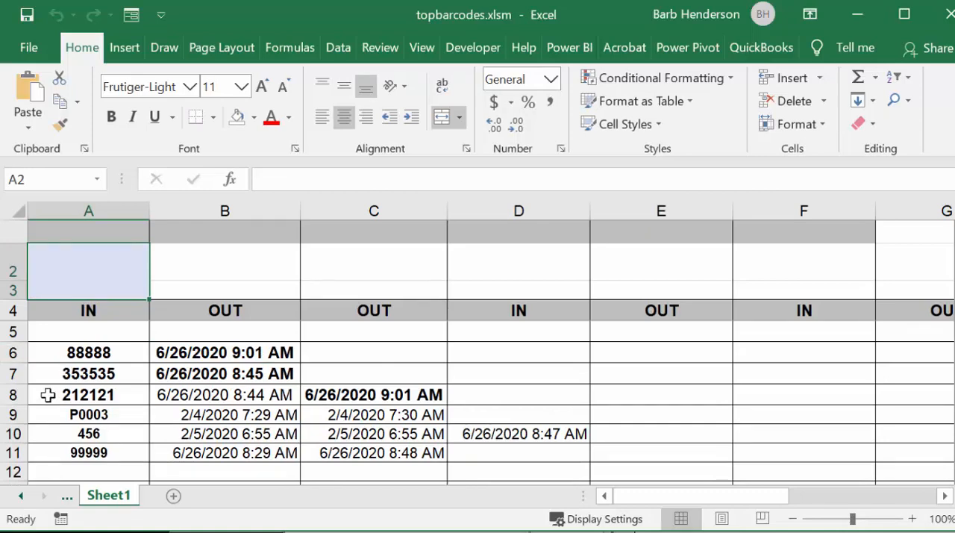
pyautogui.moveTo(95, 352)
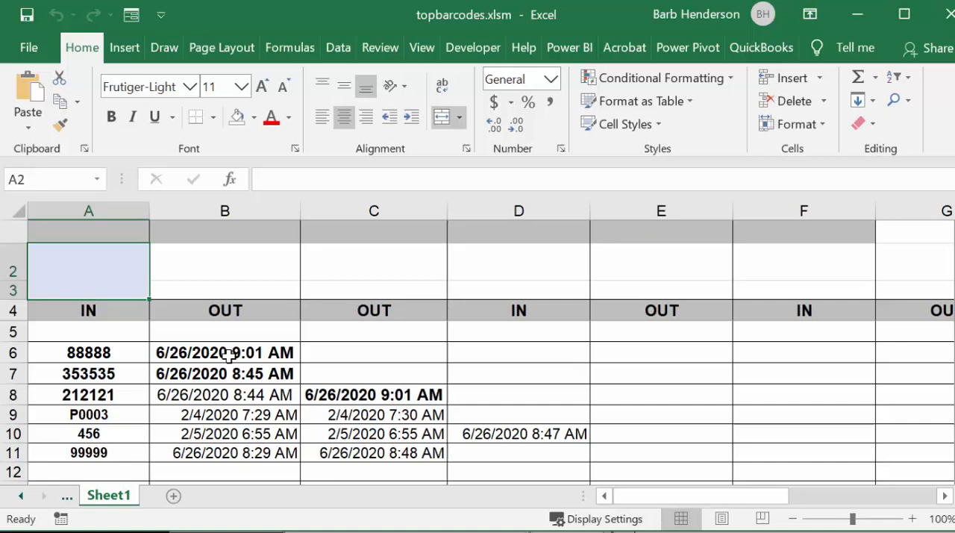
pyautogui.moveTo(230, 352)
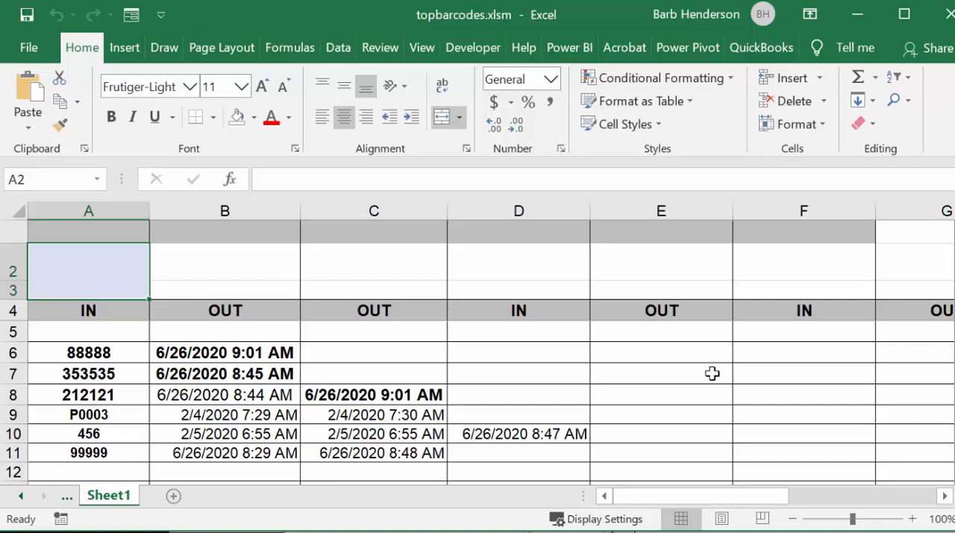
pyautogui.moveTo(122, 413)
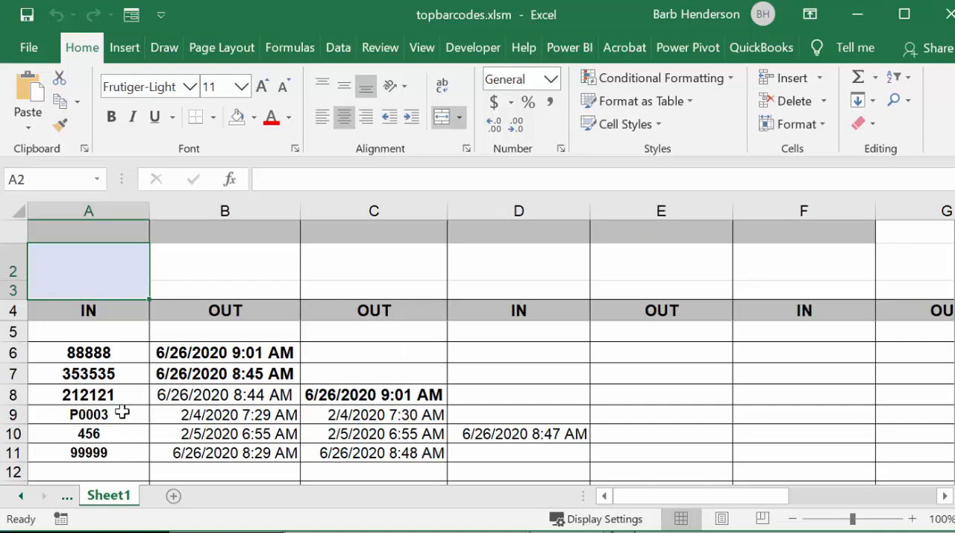
pyautogui.moveTo(135, 408)
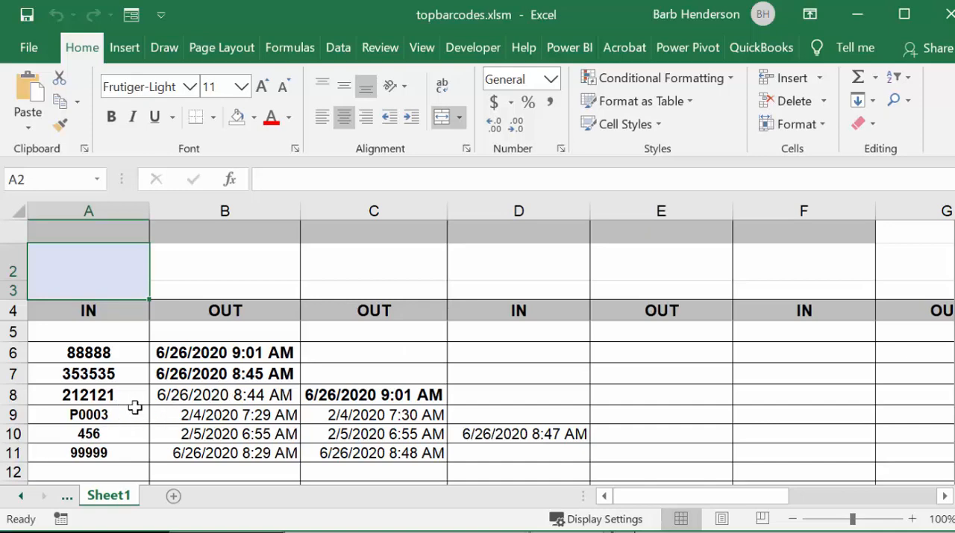
pyautogui.moveTo(384, 394)
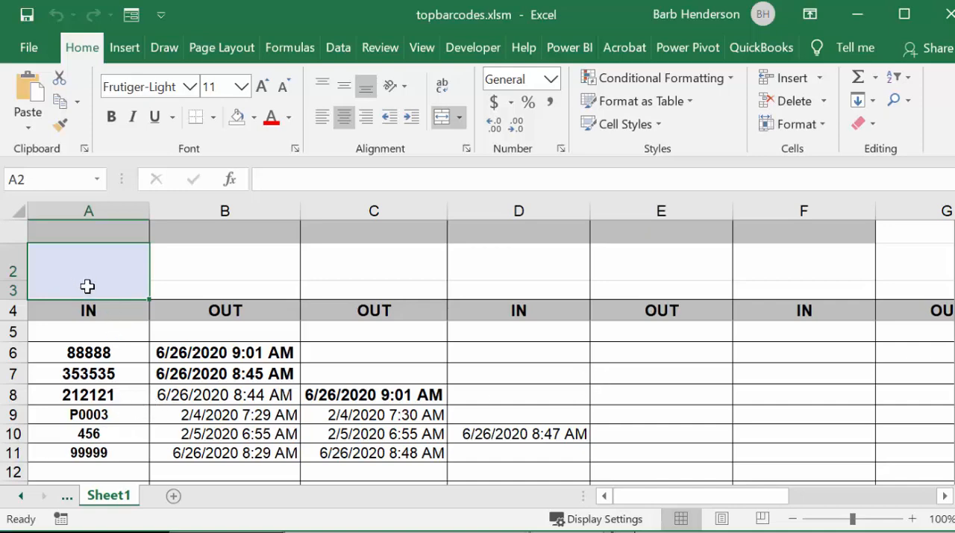
# Step: Scan barcode 212121 again so its IN column receives 6/26/2020 9:02 AM
pyautogui.write('21')
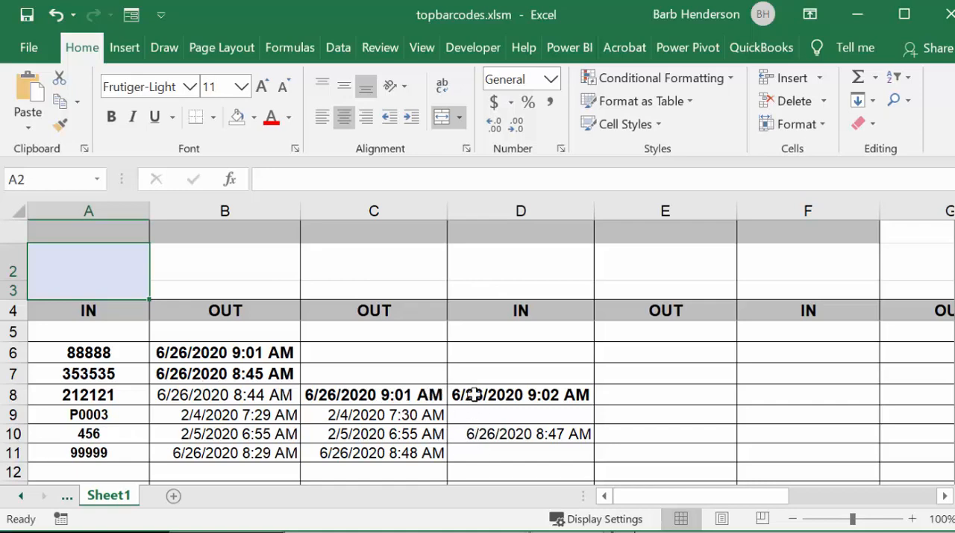
pyautogui.moveTo(537, 399)
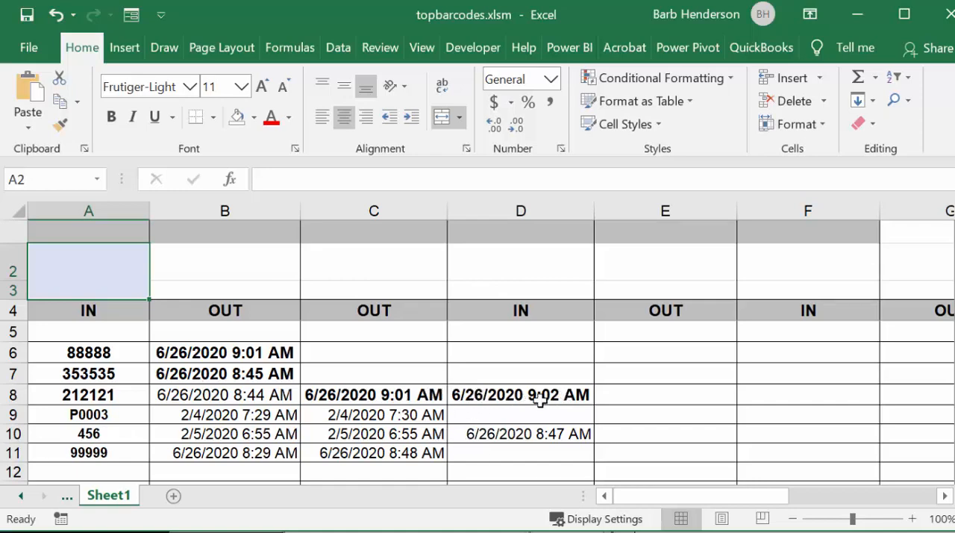
pyautogui.moveTo(659, 379)
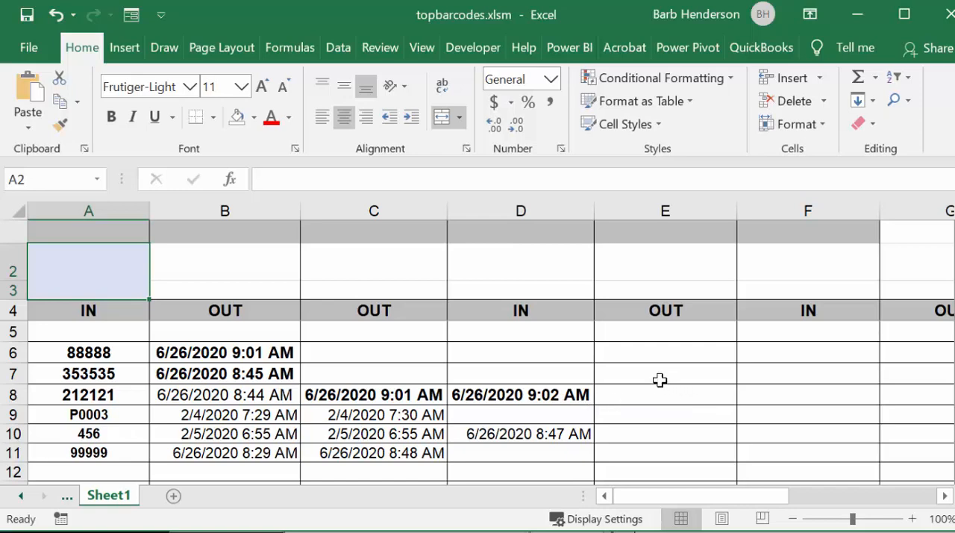
pyautogui.moveTo(913, 374)
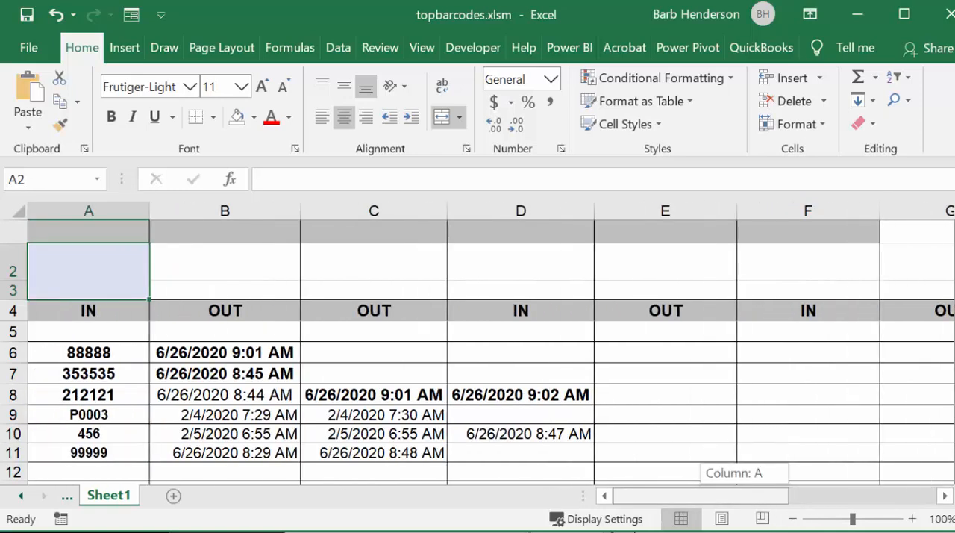
pyautogui.moveTo(223, 444)
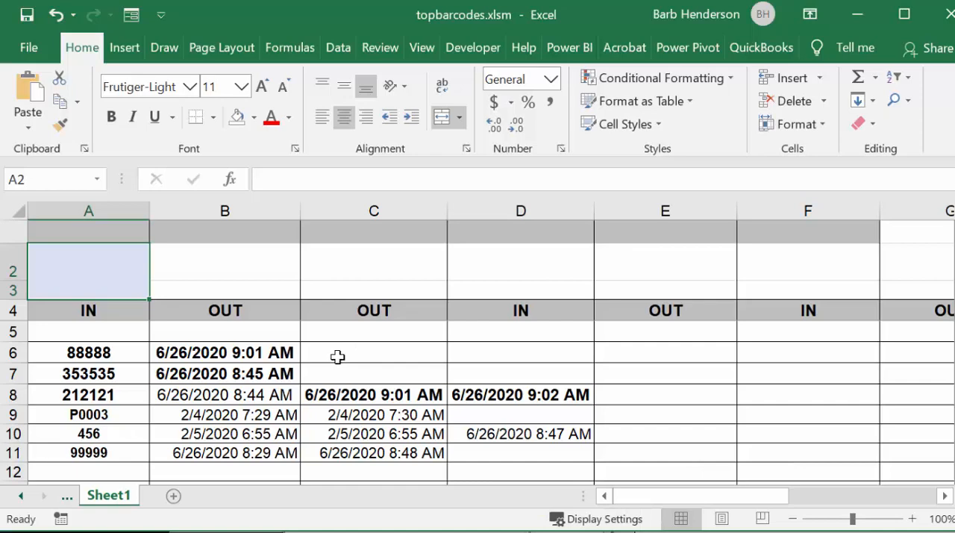
pyautogui.moveTo(334, 364)
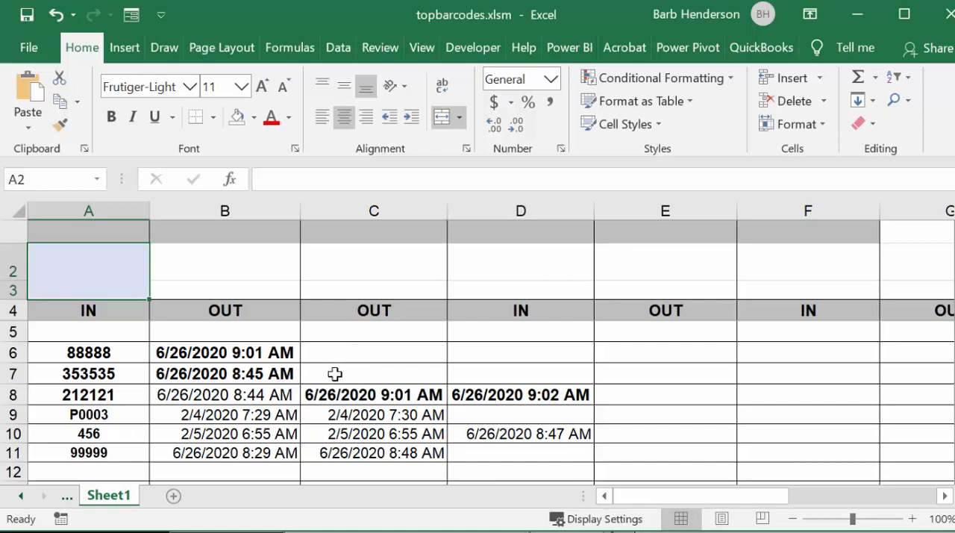
pyautogui.moveTo(353, 356)
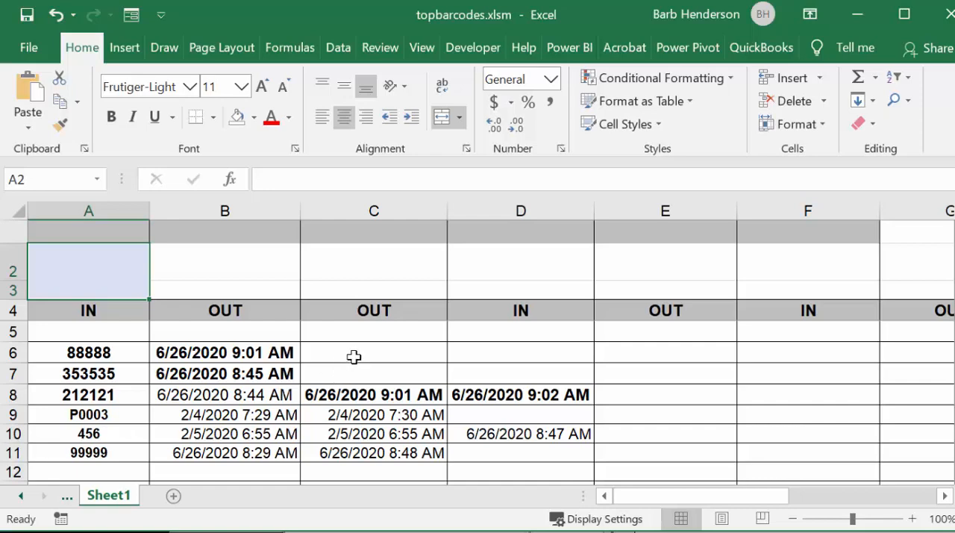
pyautogui.moveTo(357, 353)
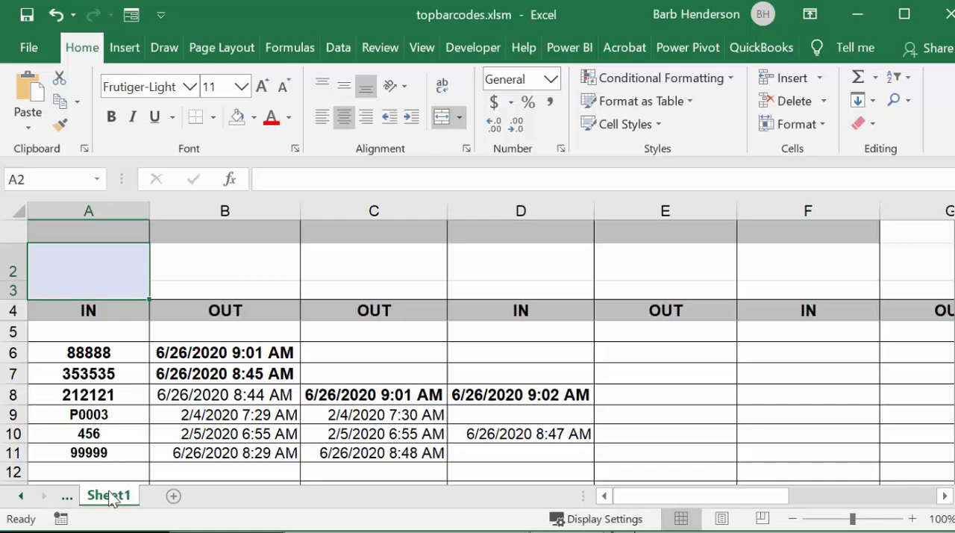
# Step: View Sheet1's code module, revealing the Worksheet_Change macro that calls access on A2 changes
pyautogui.rightClick(108, 494)
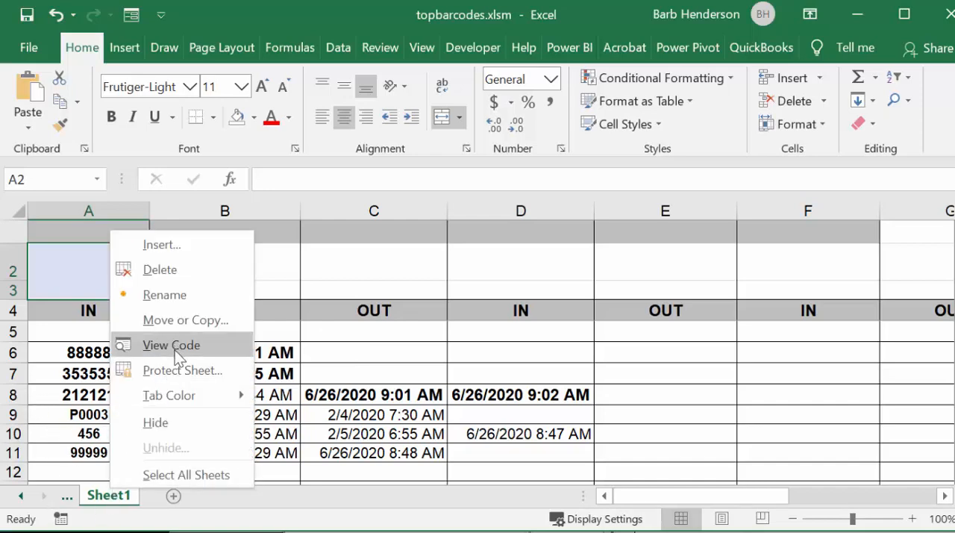
pyautogui.click(171, 344)
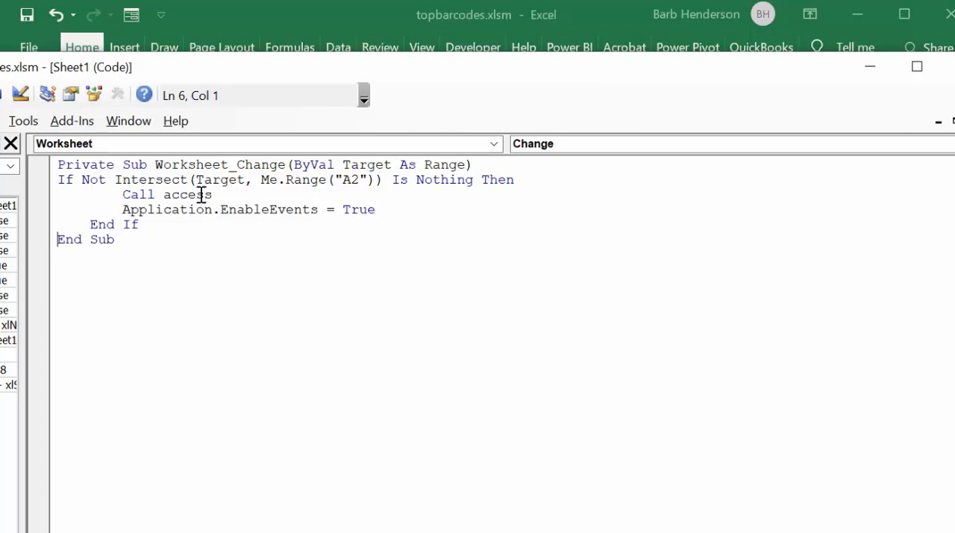
pyautogui.moveTo(370, 164)
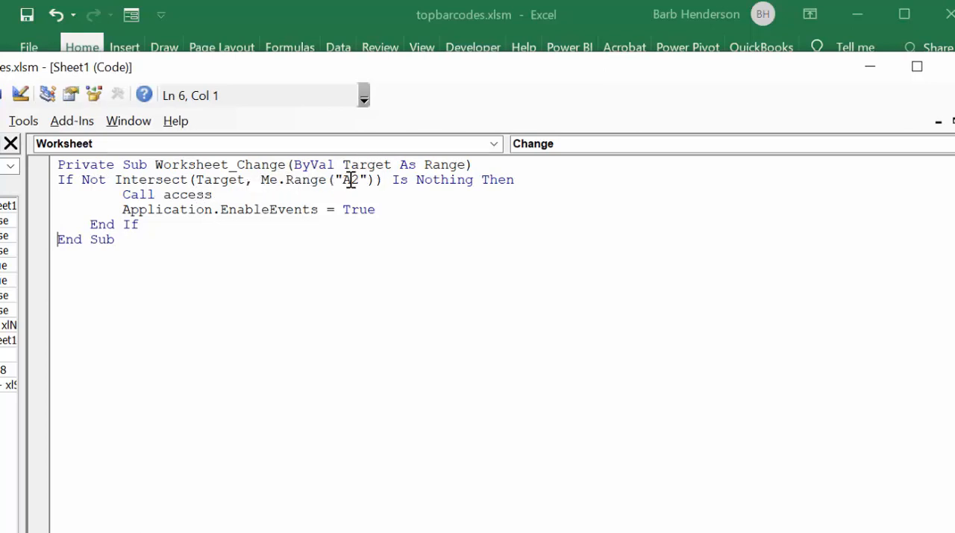
pyautogui.moveTo(318, 220)
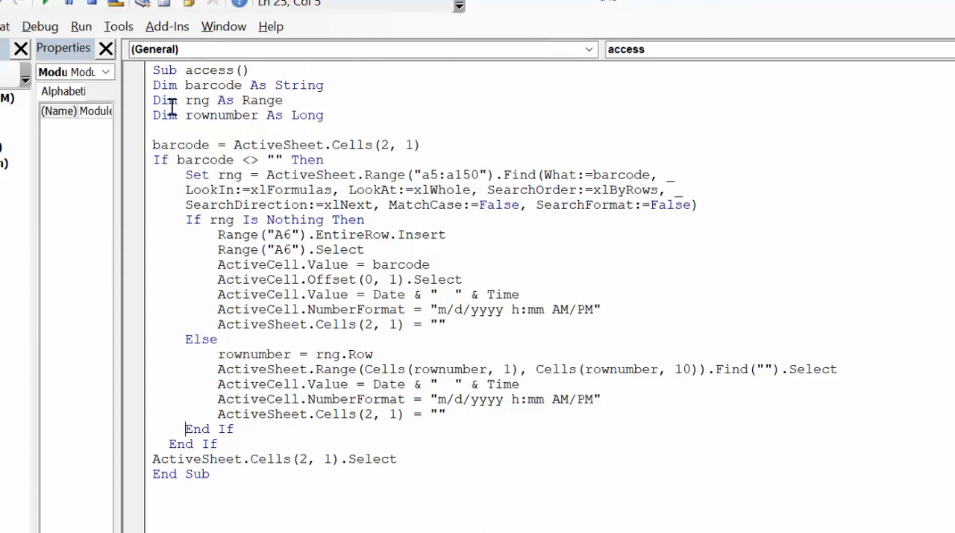
pyautogui.moveTo(280, 84)
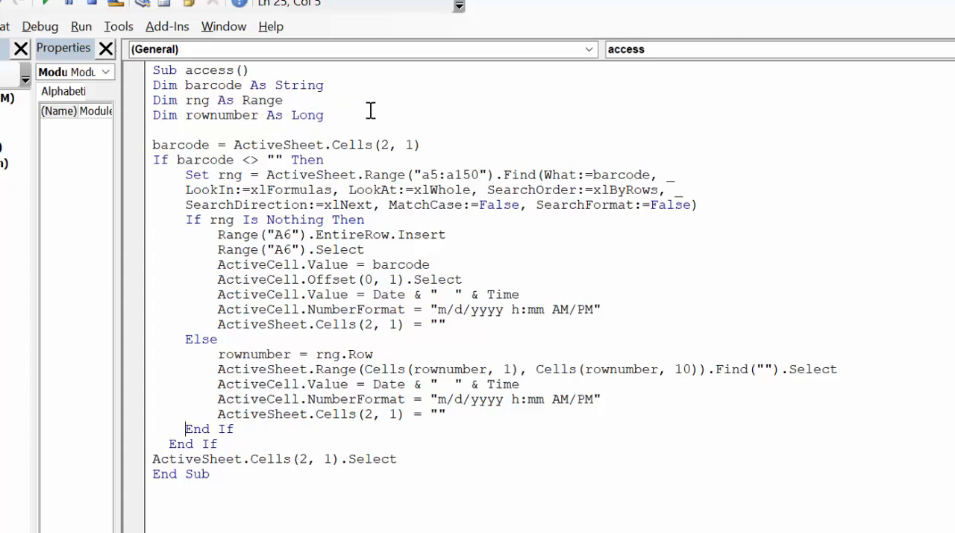
pyautogui.moveTo(218, 153)
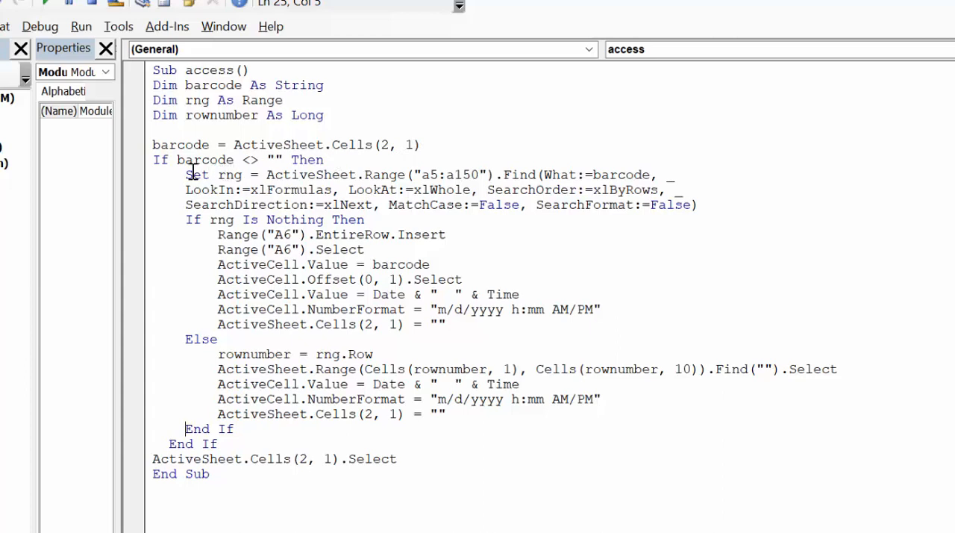
pyautogui.moveTo(274, 159)
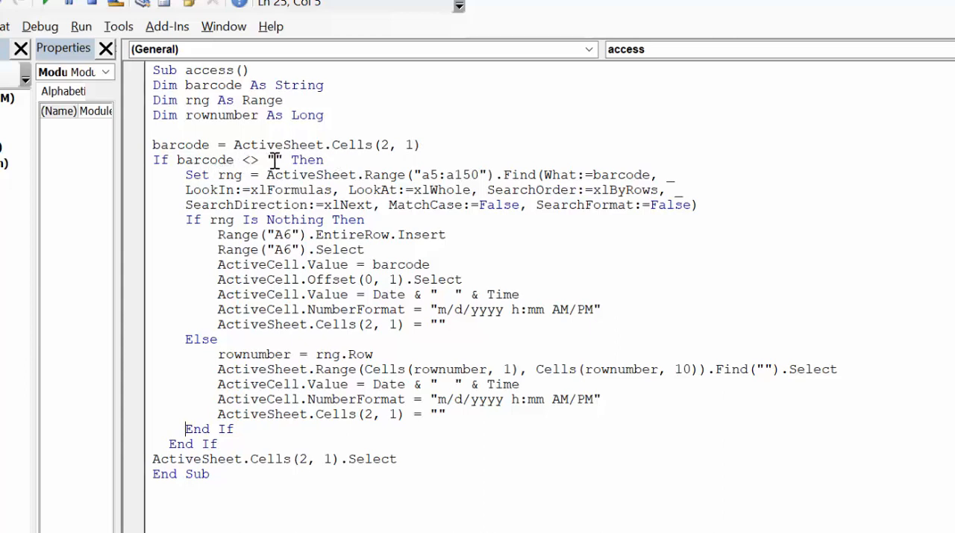
pyautogui.moveTo(362, 148)
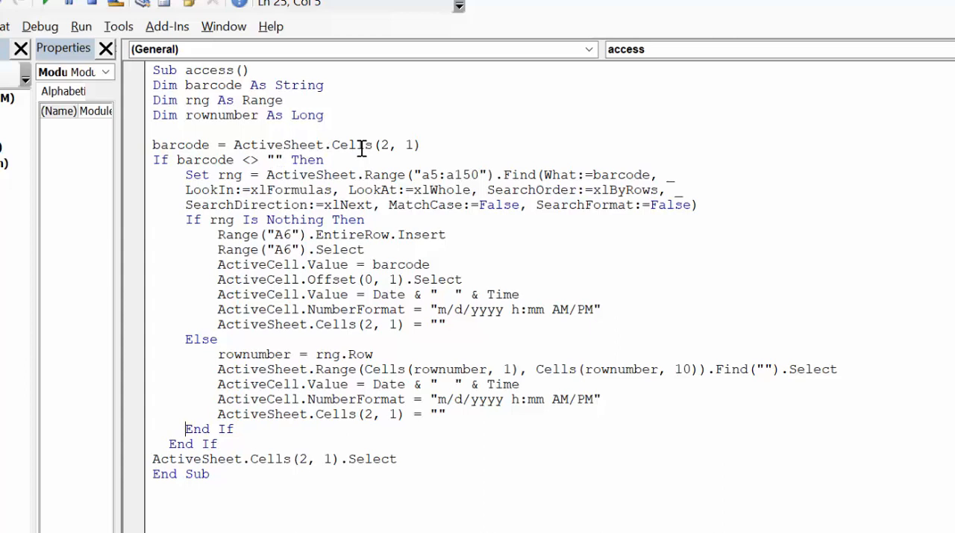
pyautogui.moveTo(215, 187)
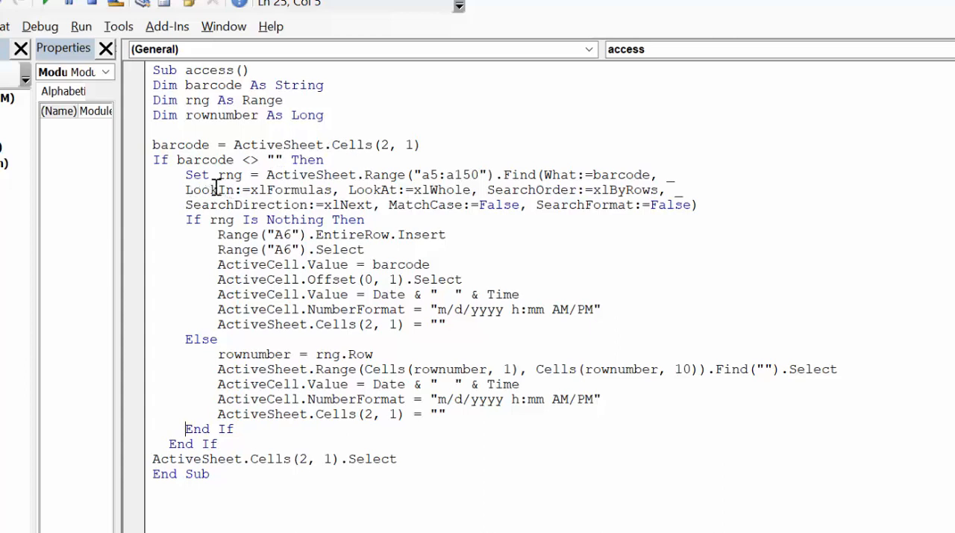
pyautogui.moveTo(335, 185)
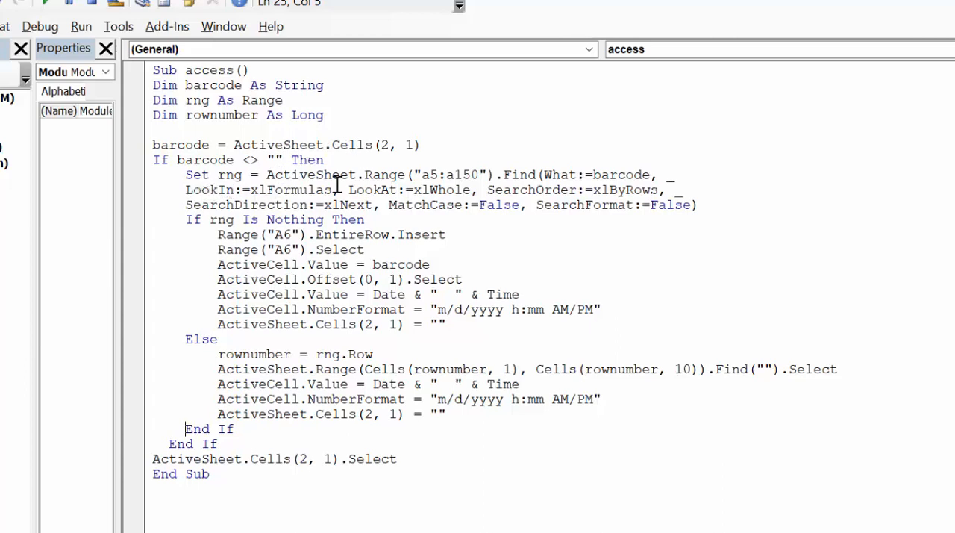
pyautogui.moveTo(440, 176)
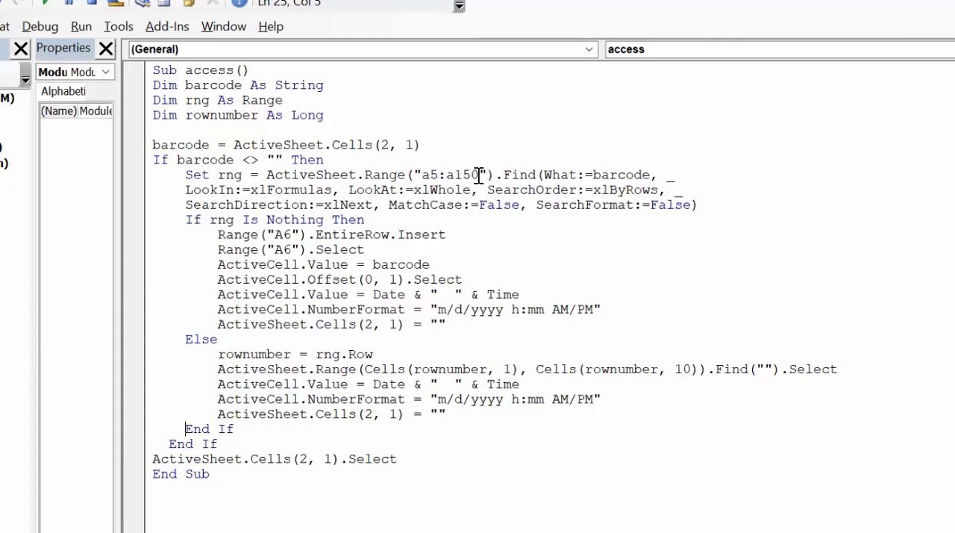
pyautogui.moveTo(435, 141)
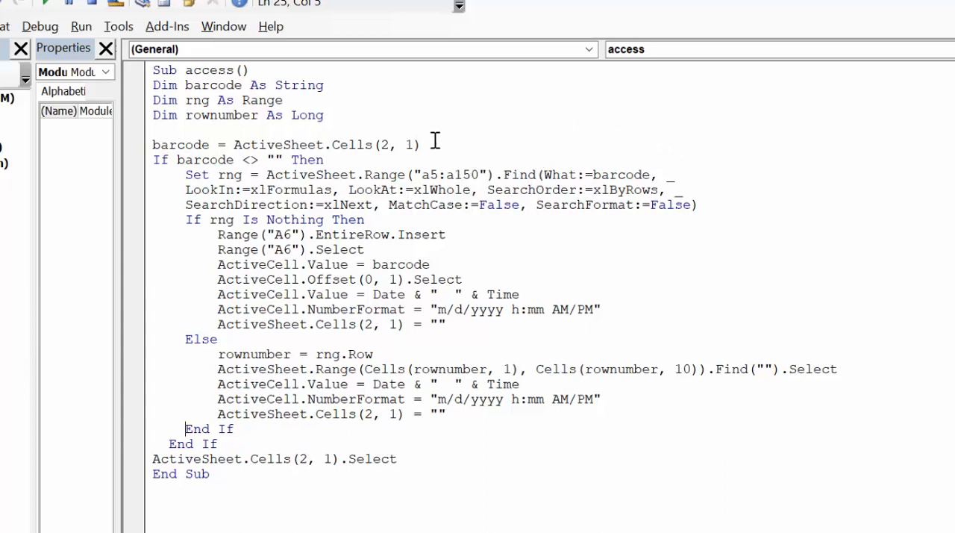
pyautogui.moveTo(347, 238)
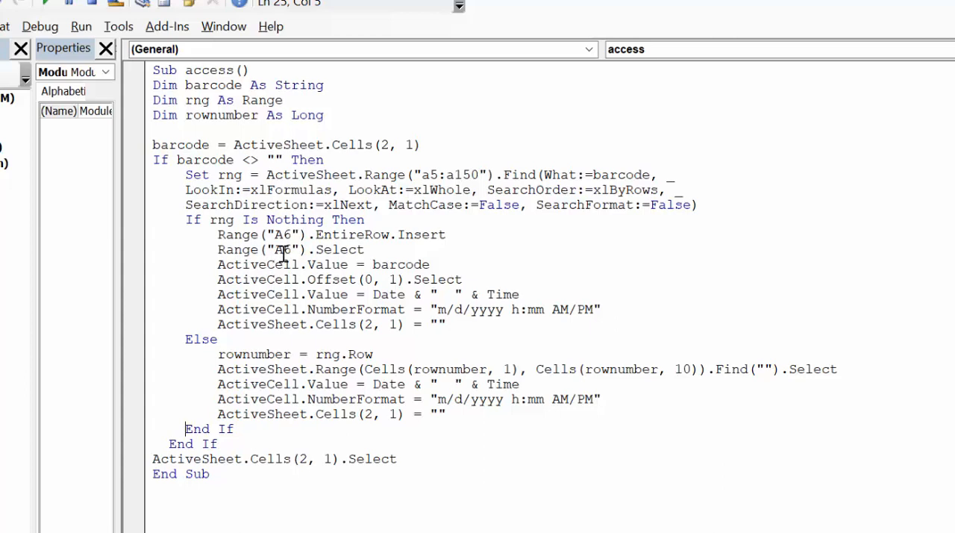
pyautogui.moveTo(244, 270)
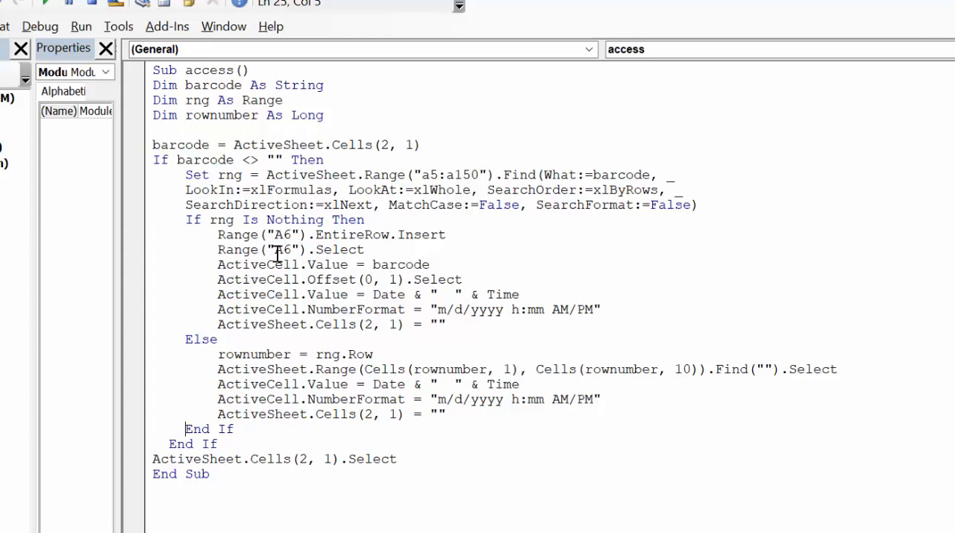
pyautogui.moveTo(250, 279)
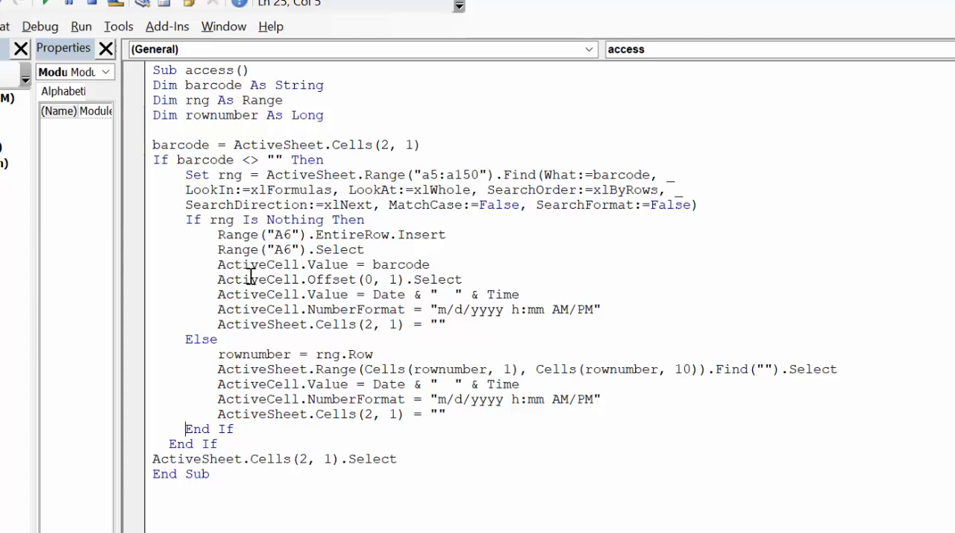
pyautogui.moveTo(429, 264)
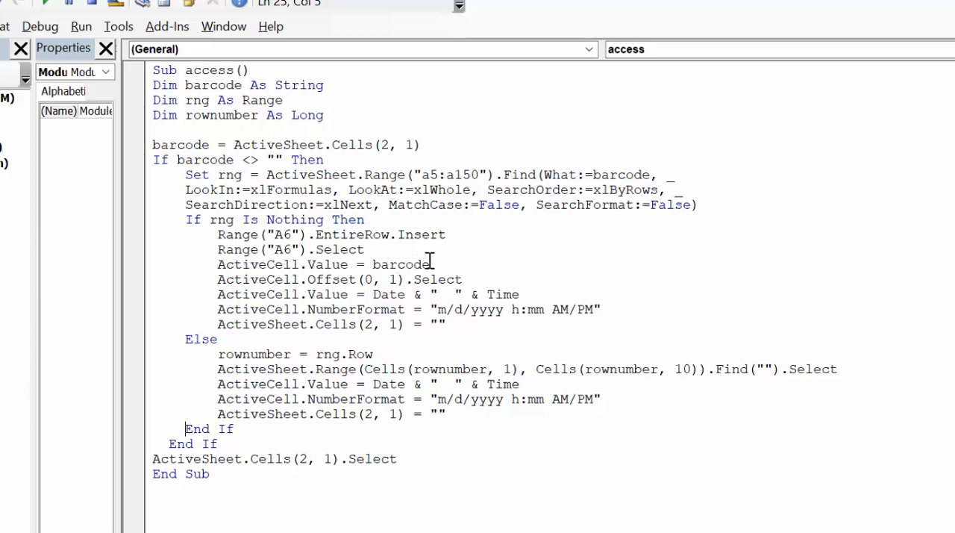
pyautogui.moveTo(355, 282)
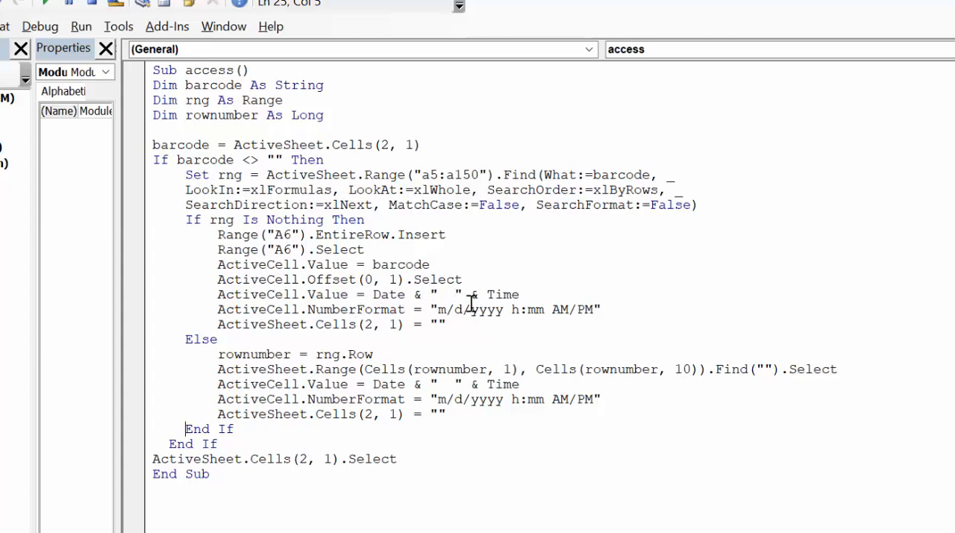
pyautogui.moveTo(619, 306)
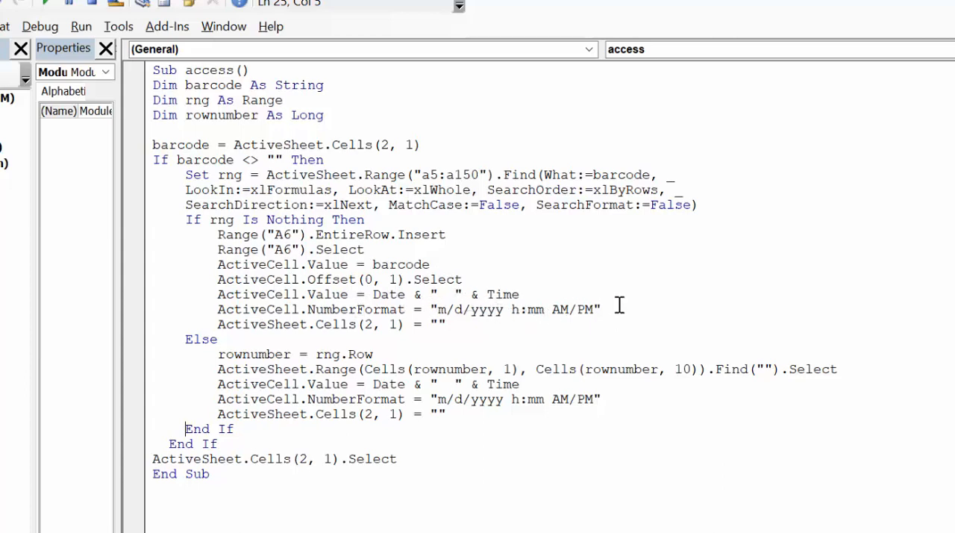
pyautogui.moveTo(280, 323)
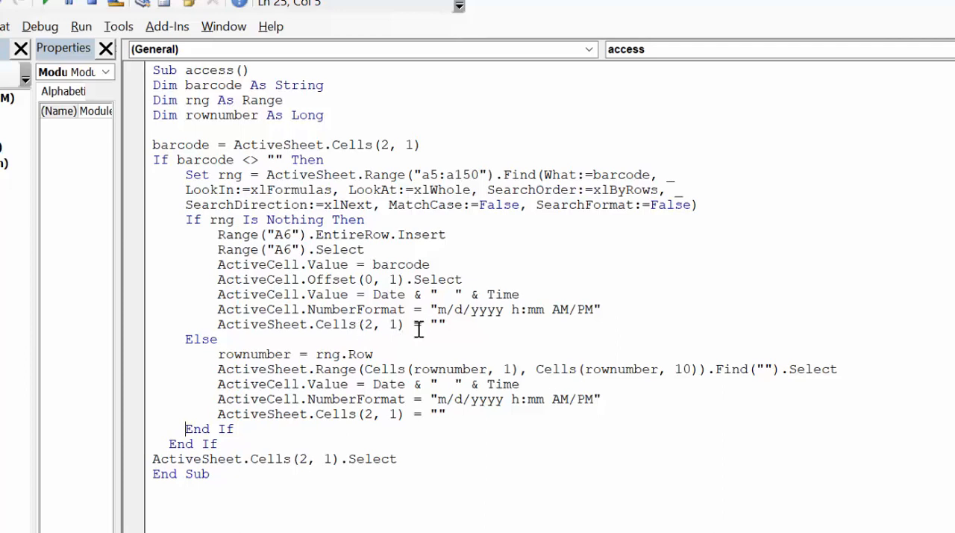
pyautogui.moveTo(446, 316)
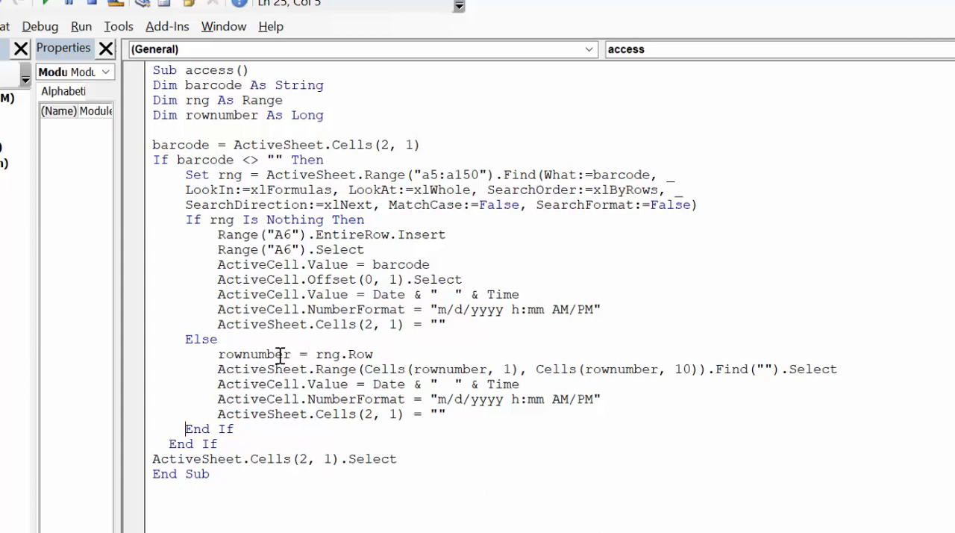
pyautogui.moveTo(257, 354)
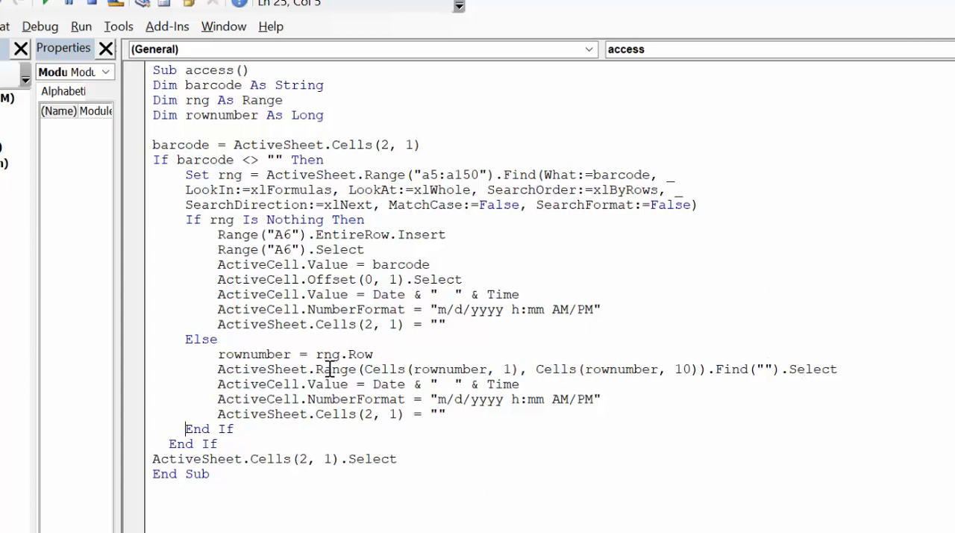
pyautogui.moveTo(311, 405)
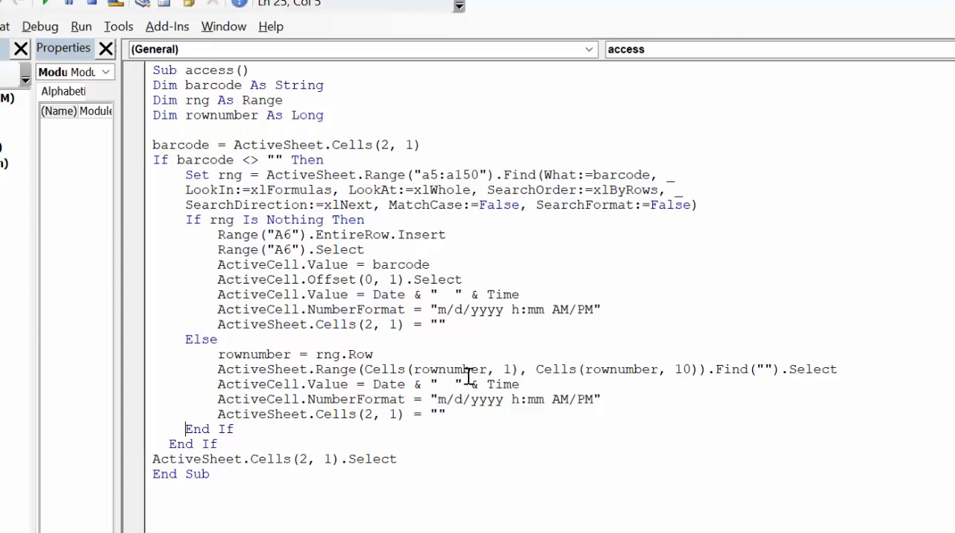
pyautogui.moveTo(599, 365)
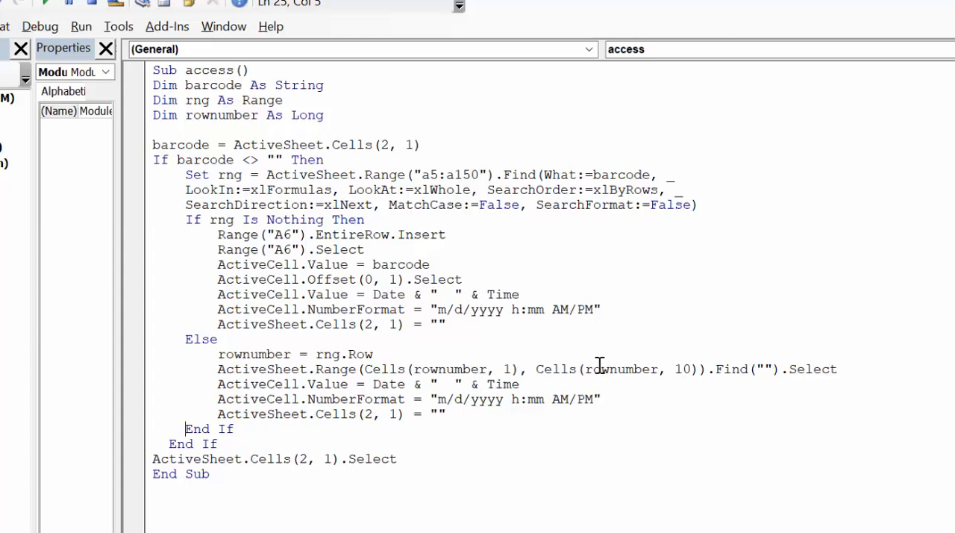
pyautogui.moveTo(765, 368)
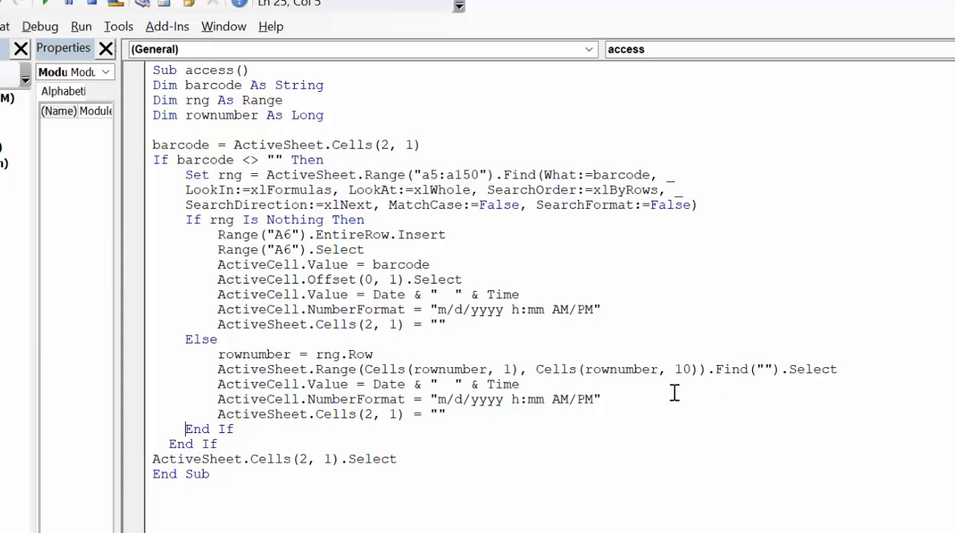
pyautogui.moveTo(242, 429)
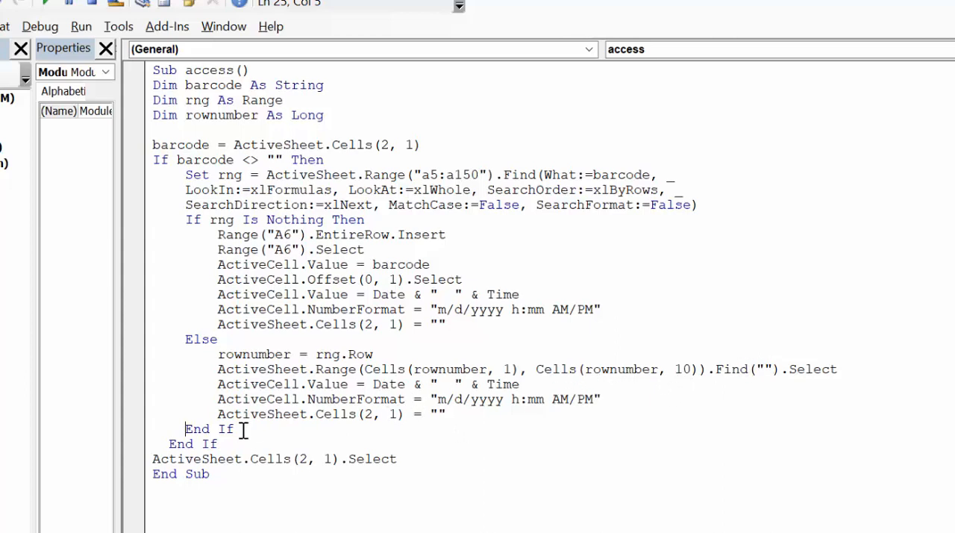
pyautogui.moveTo(375, 414)
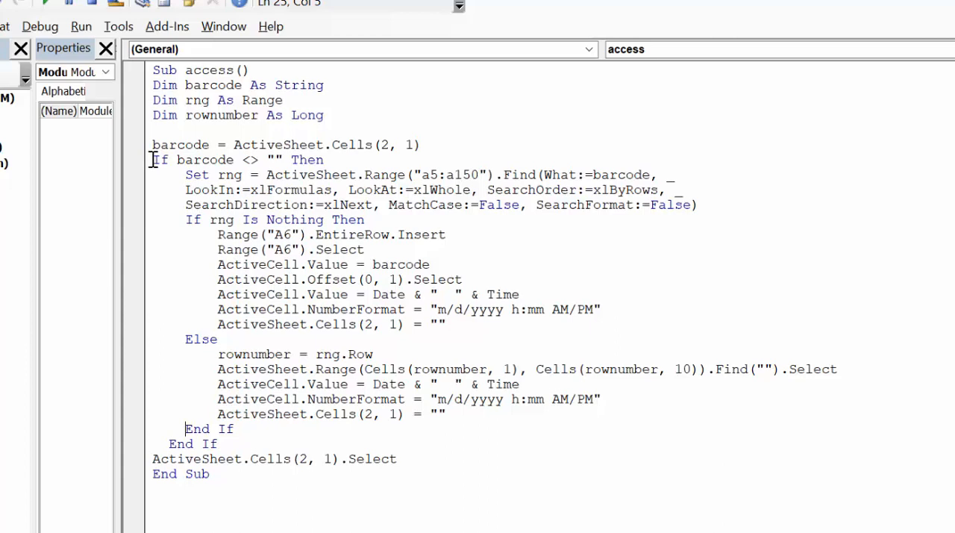
pyautogui.moveTo(269, 160)
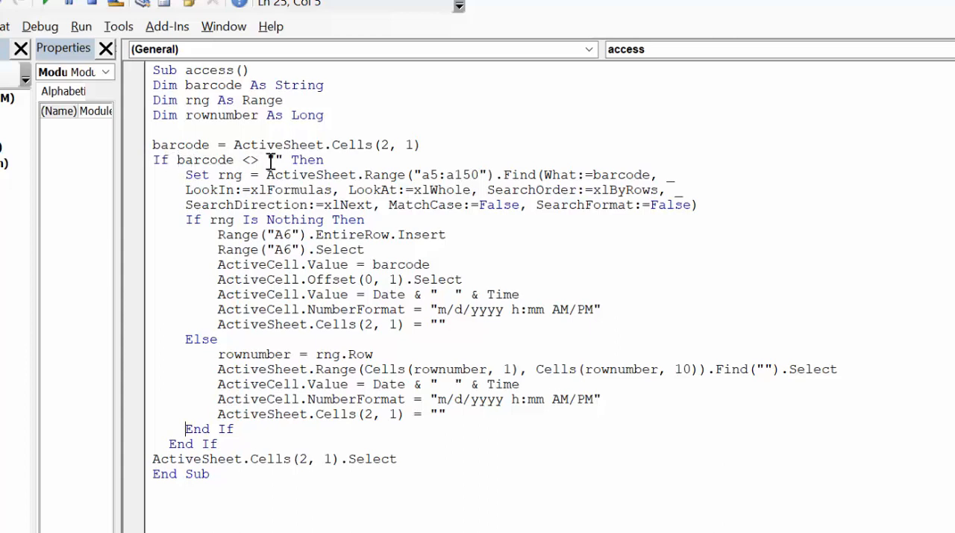